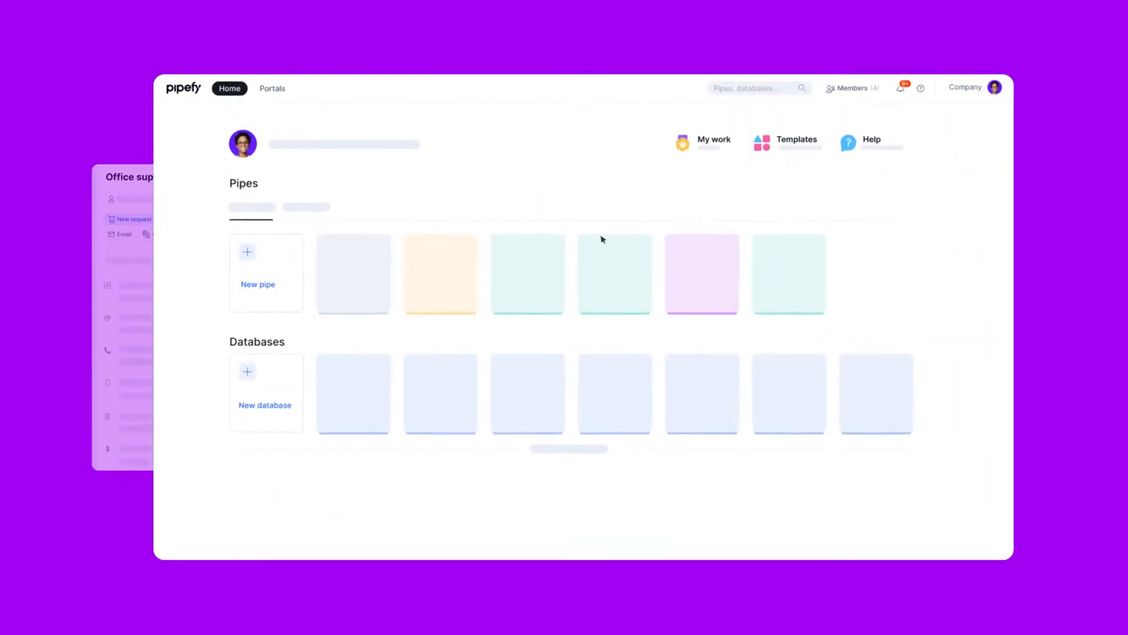
left_click(993, 87)
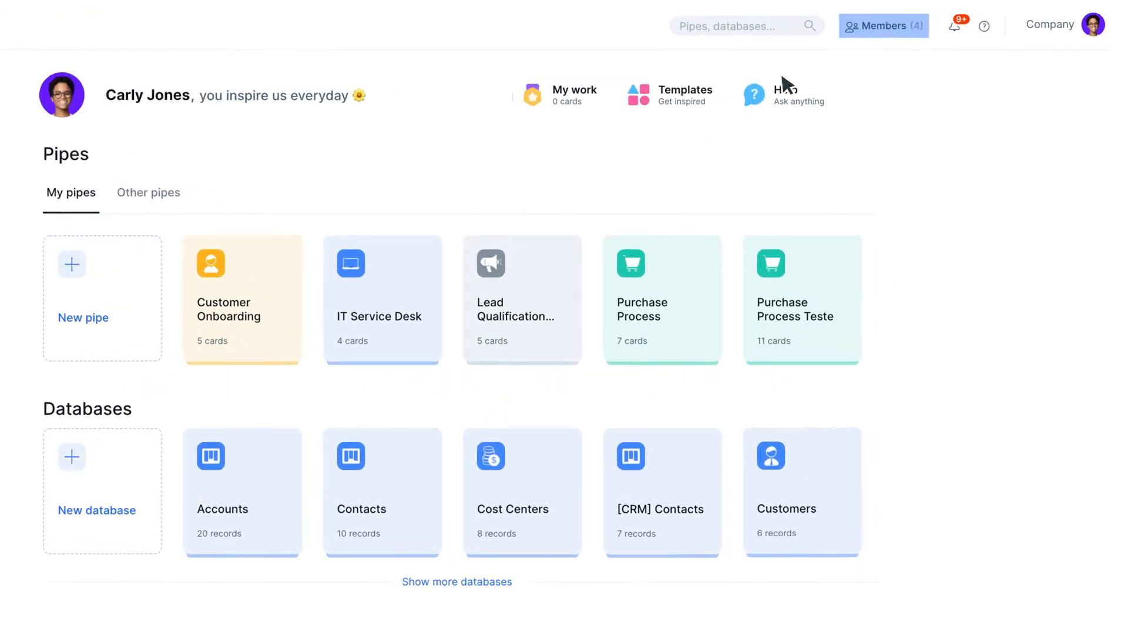
left_click(883, 24)
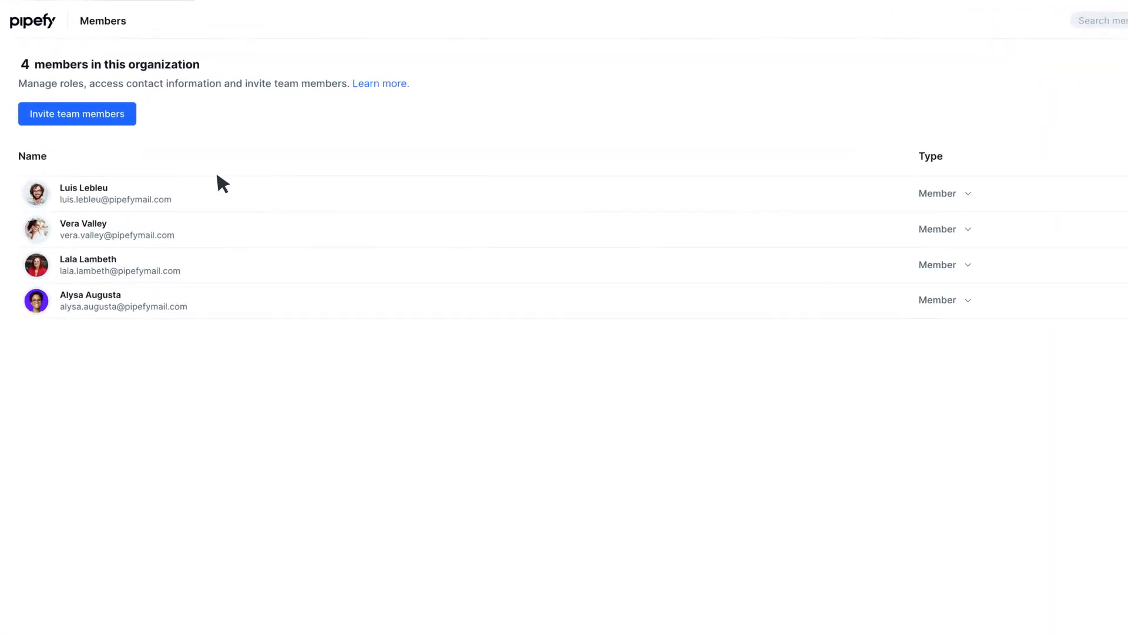
left_click(77, 114)
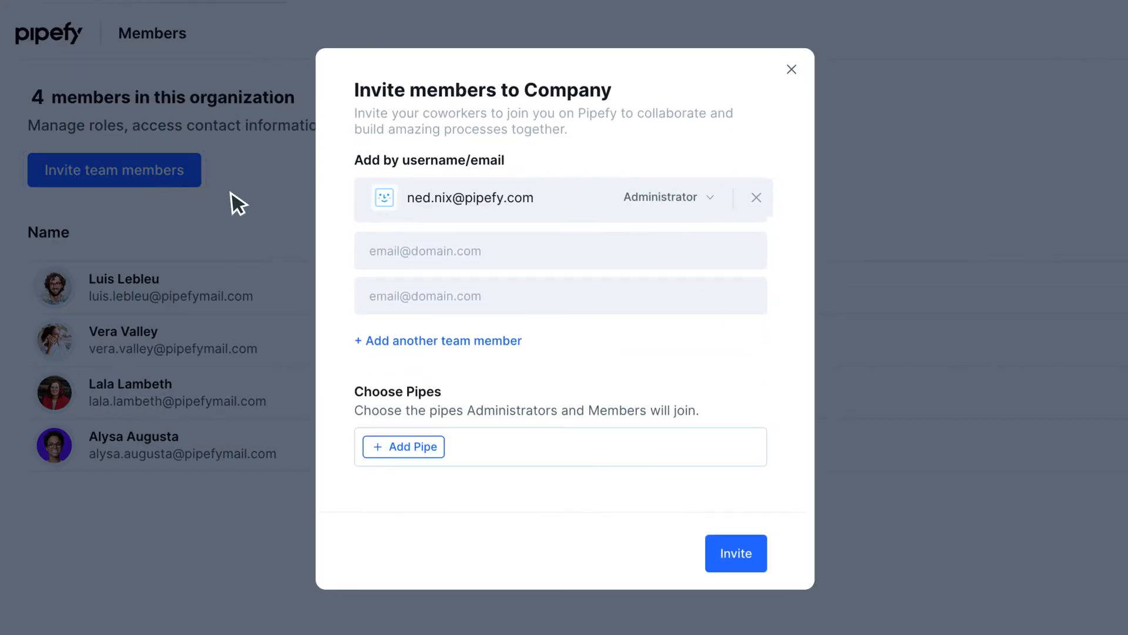
left_click(667, 197)
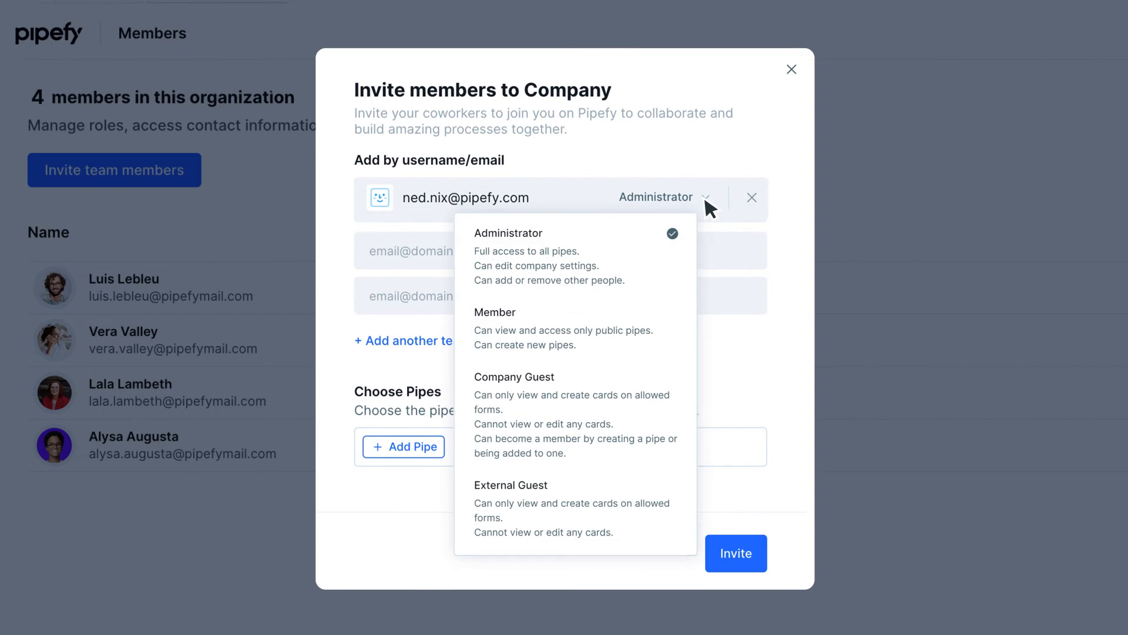
scroll("down", 3)
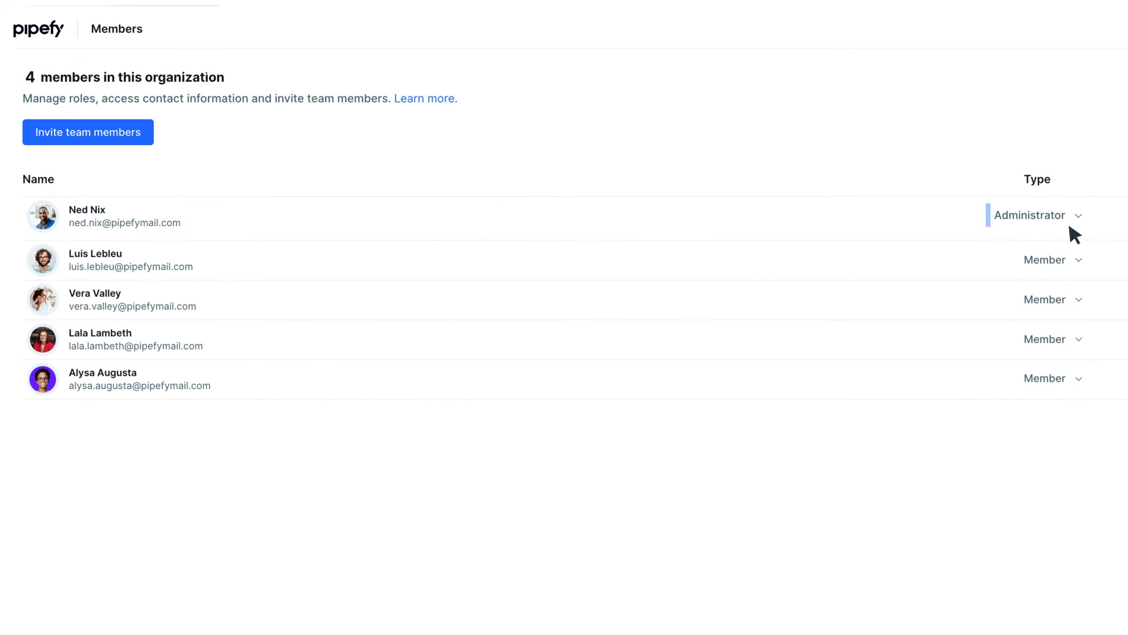
left_click(1038, 214)
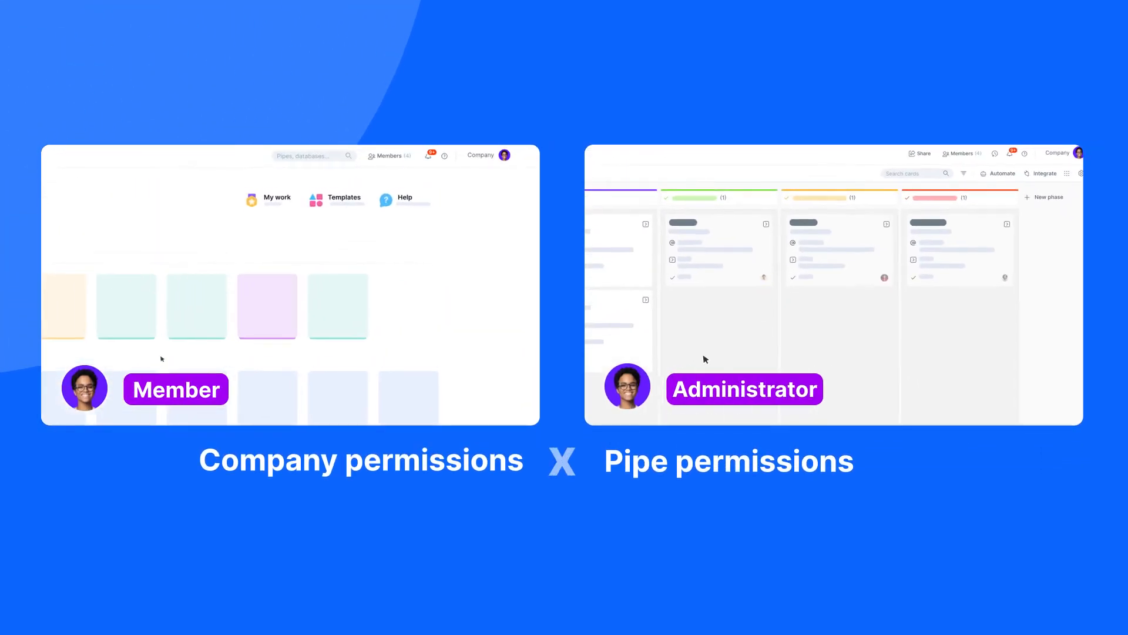
left_click(389, 155)
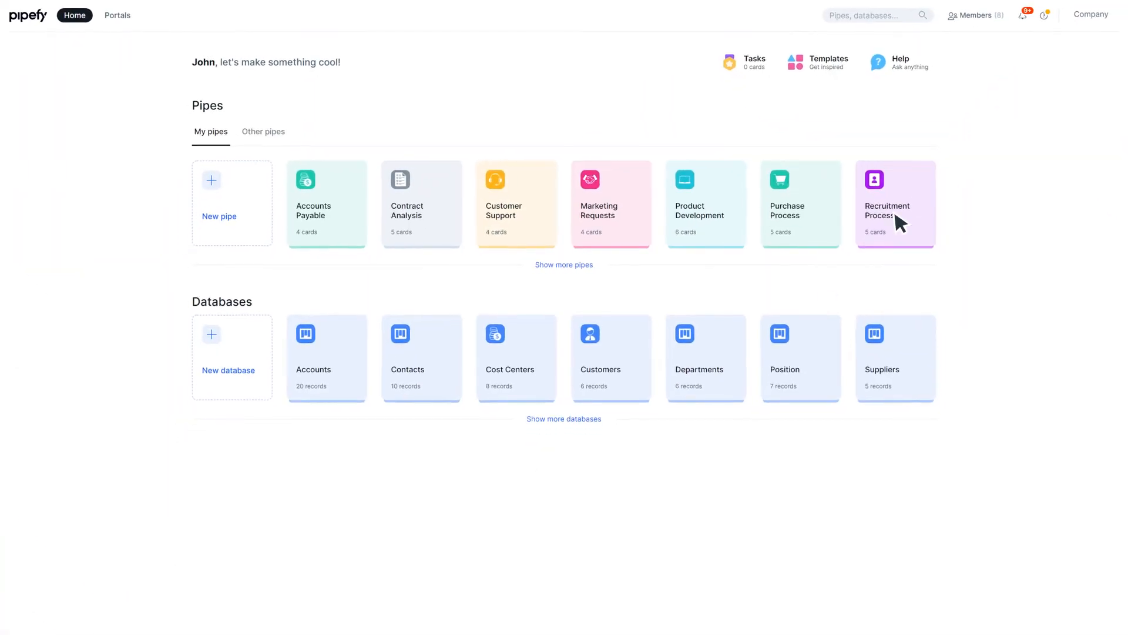
- Show the support and education menu and go to the Pipefy Community site
left_click(1044, 15)
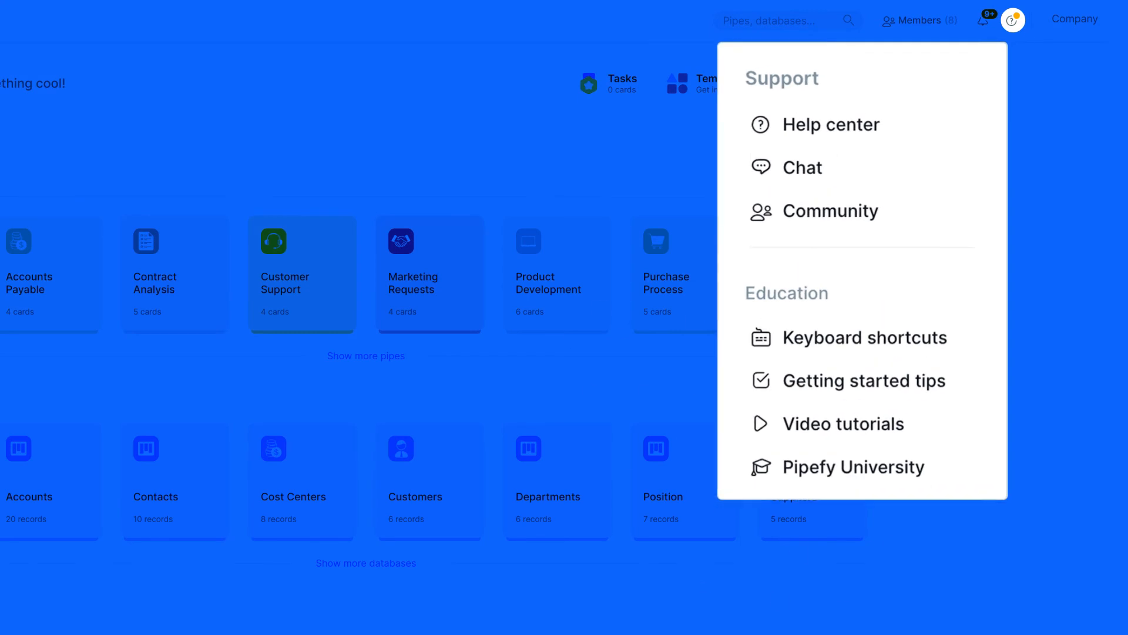
left_click(829, 210)
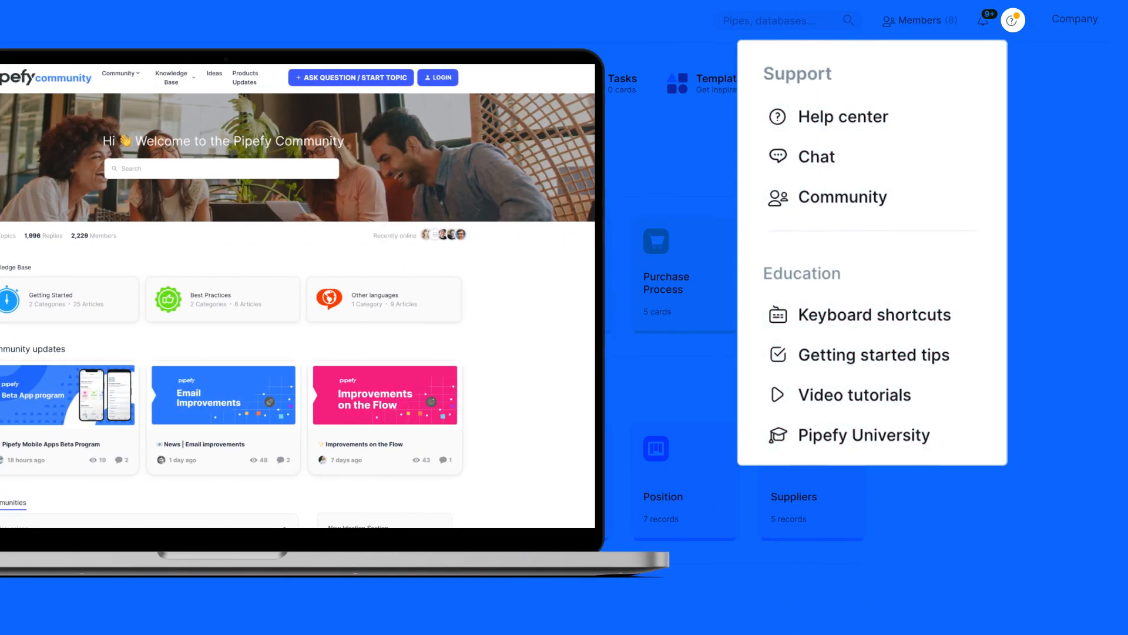